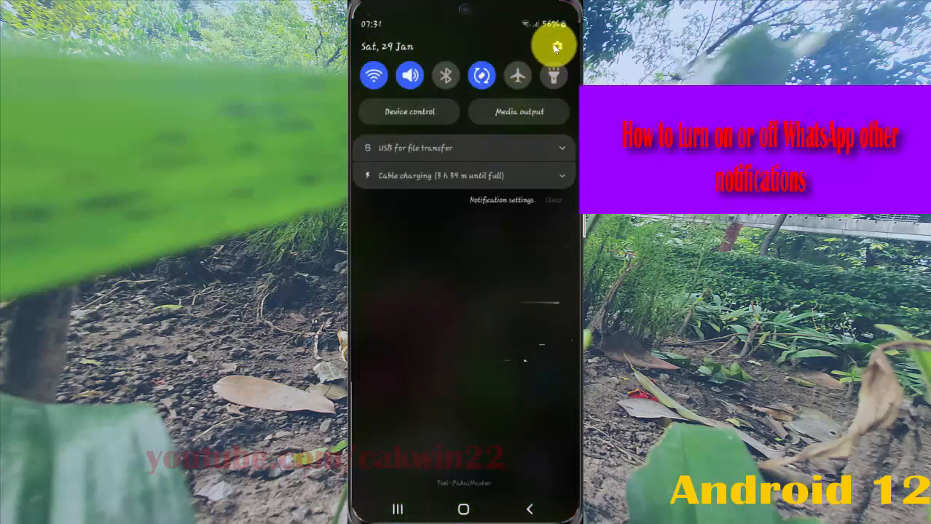
Step: Open the Notifications settings page from the quick panel
click(553, 45)
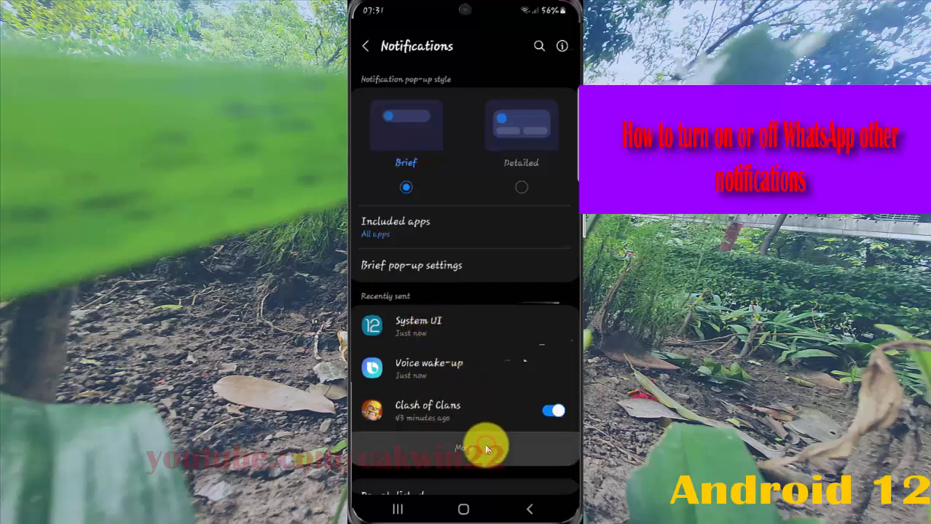
Step: Open the full App notifications list from Recently sent
click(463, 449)
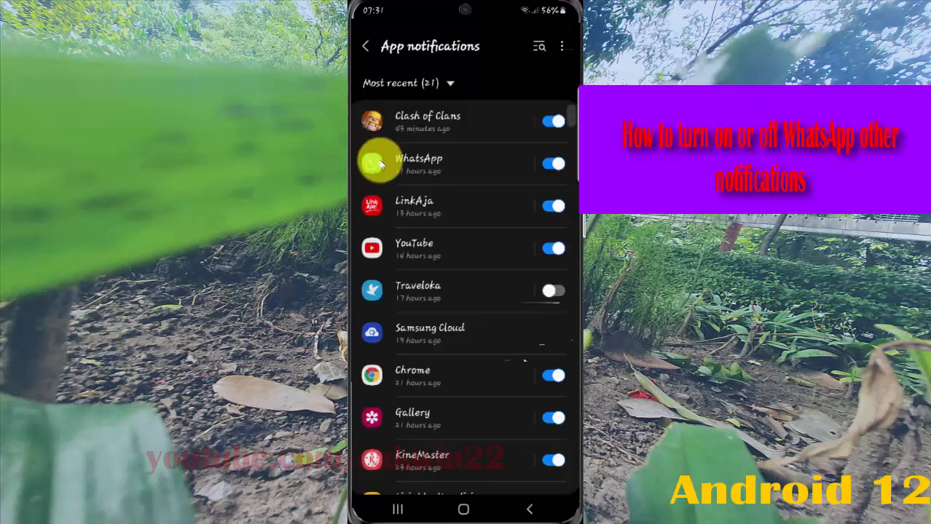
mouse_move(408, 172)
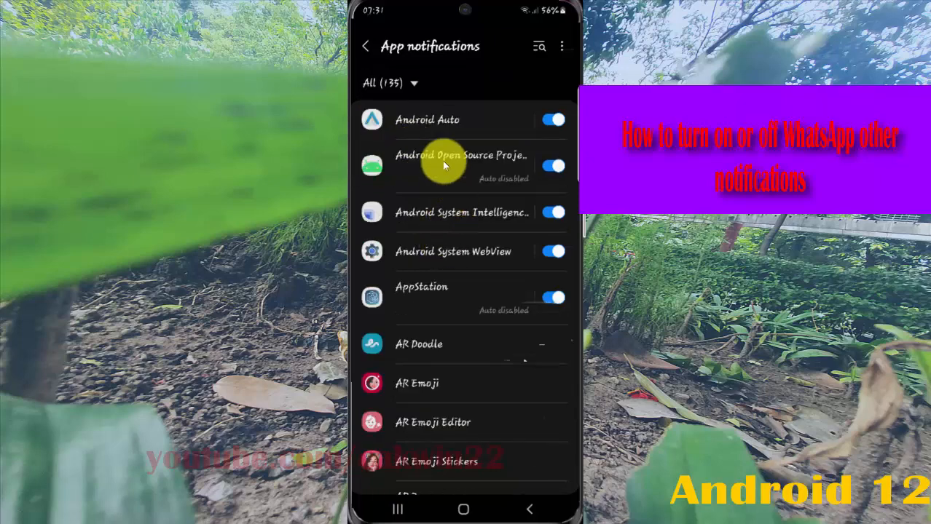
Step: Scroll the All apps list to find and open WhatsApp's notification settings
scroll(down, 3)
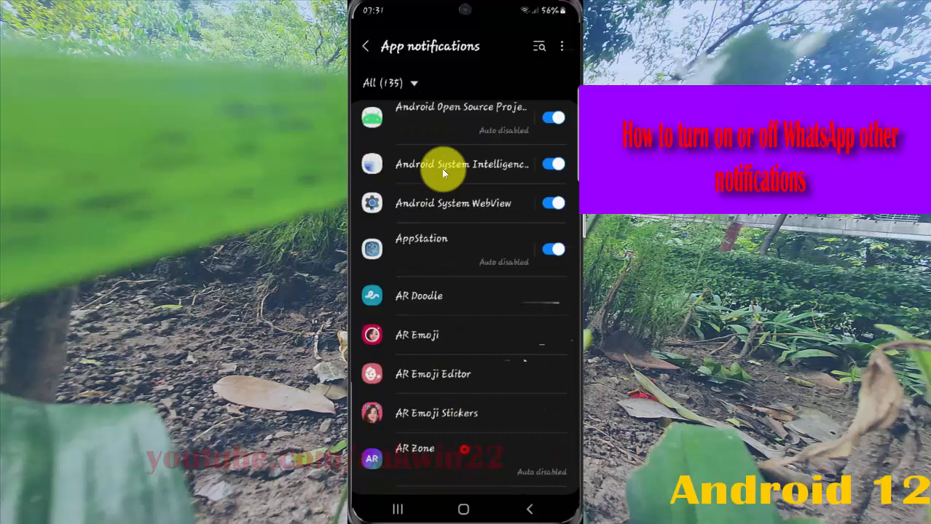
scroll(down, 3)
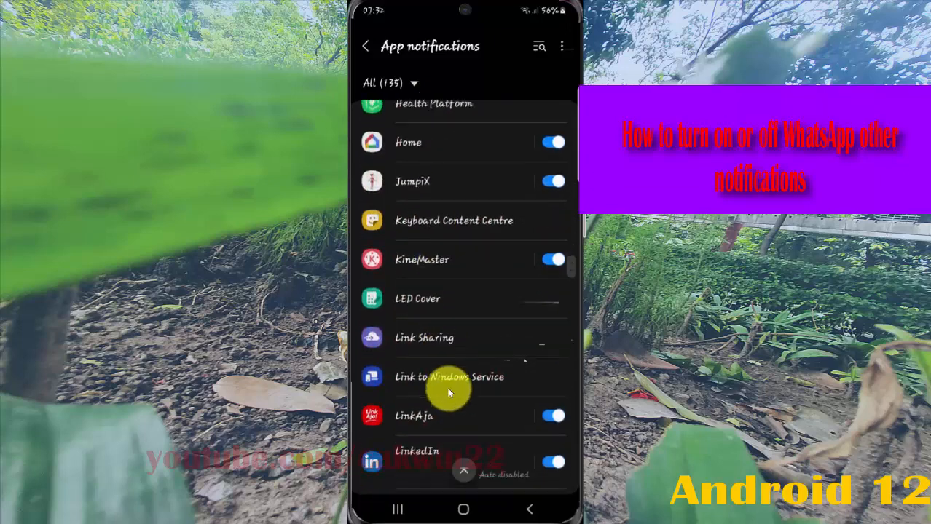
scroll(down, 3)
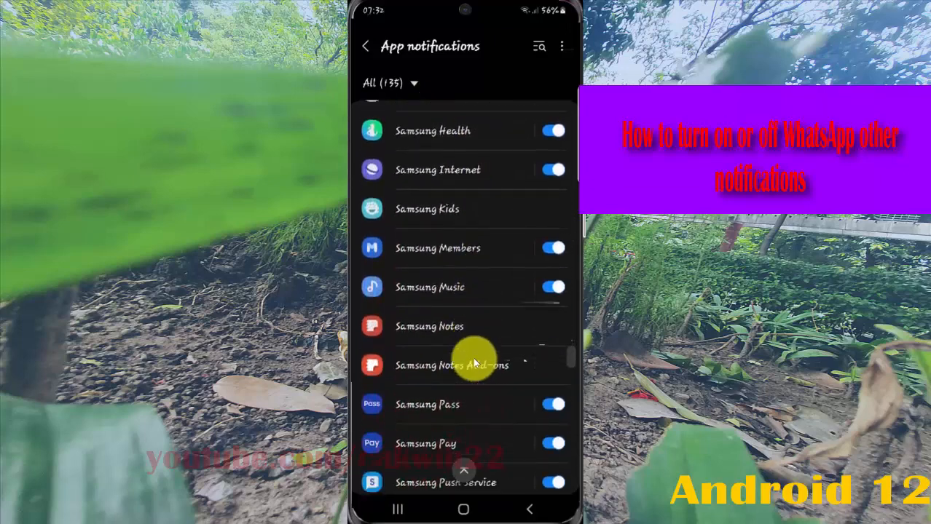
scroll(down, 3)
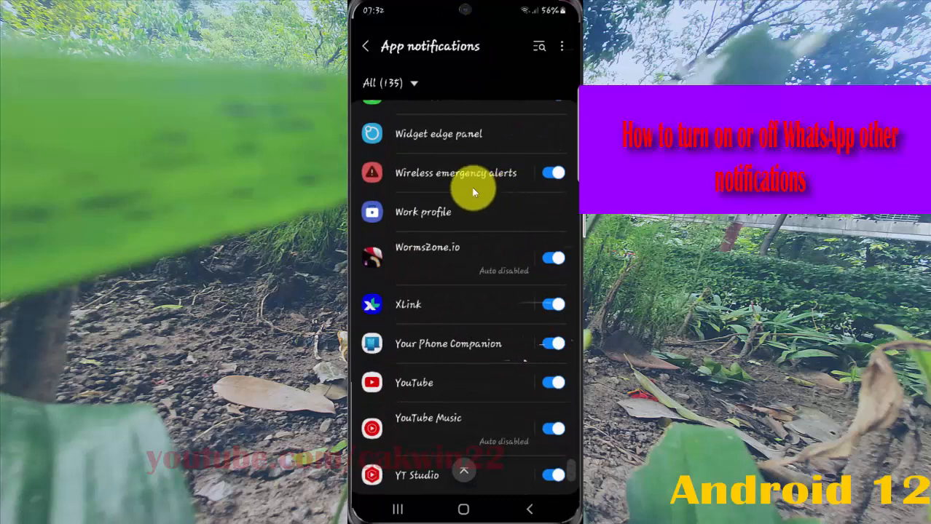
scroll(up, 3)
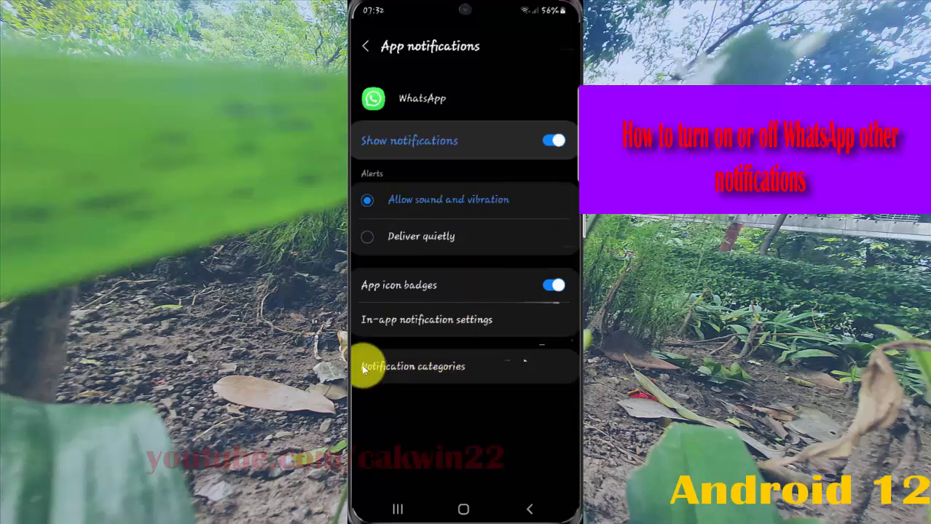
Step: Open WhatsApp's Notification categories list
click(463, 367)
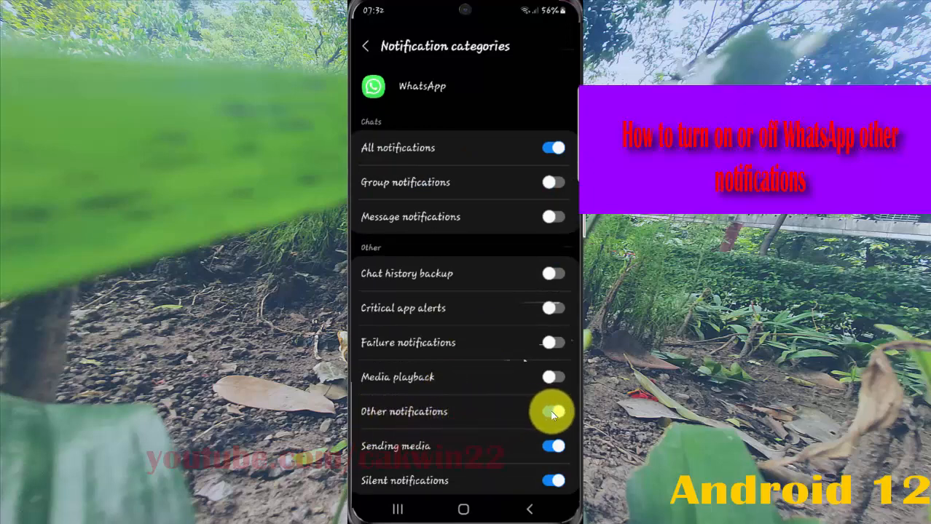
Step: Toggle WhatsApp's Other notifications category on, then back off
click(552, 410)
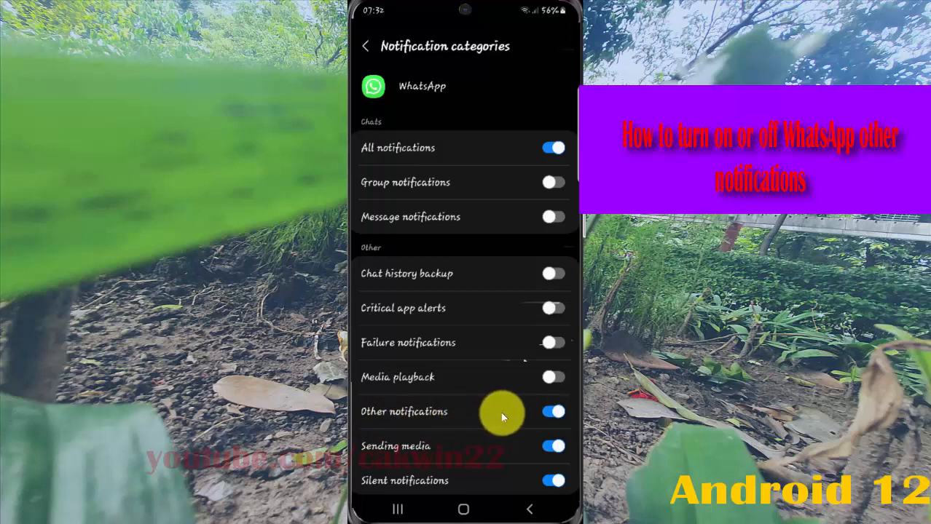
click(554, 411)
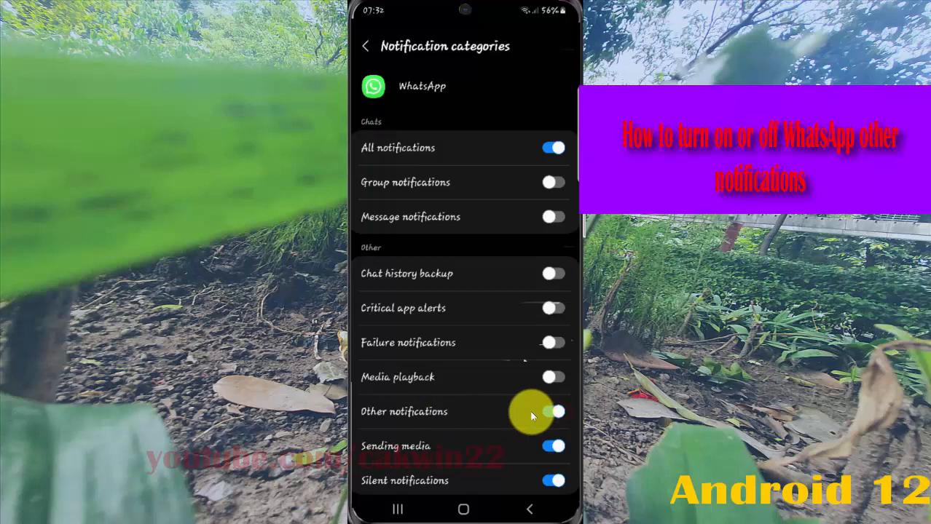
click(554, 411)
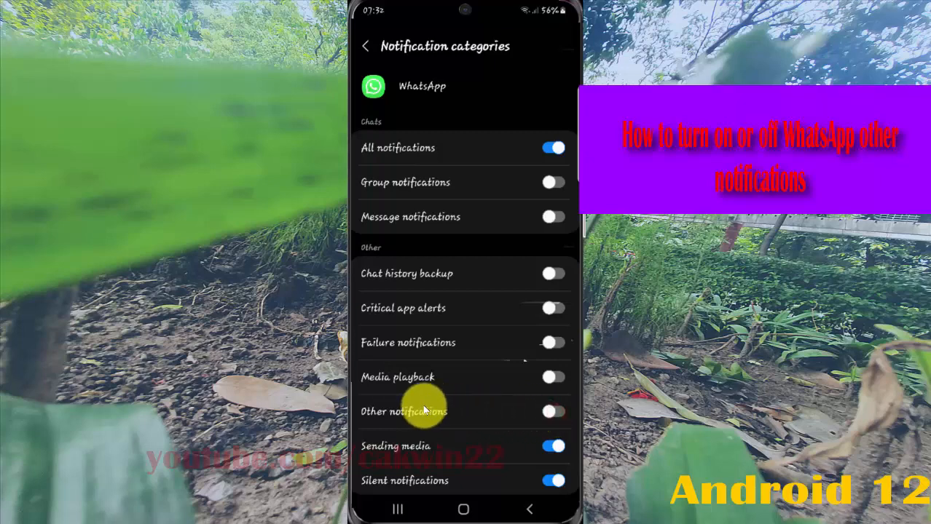